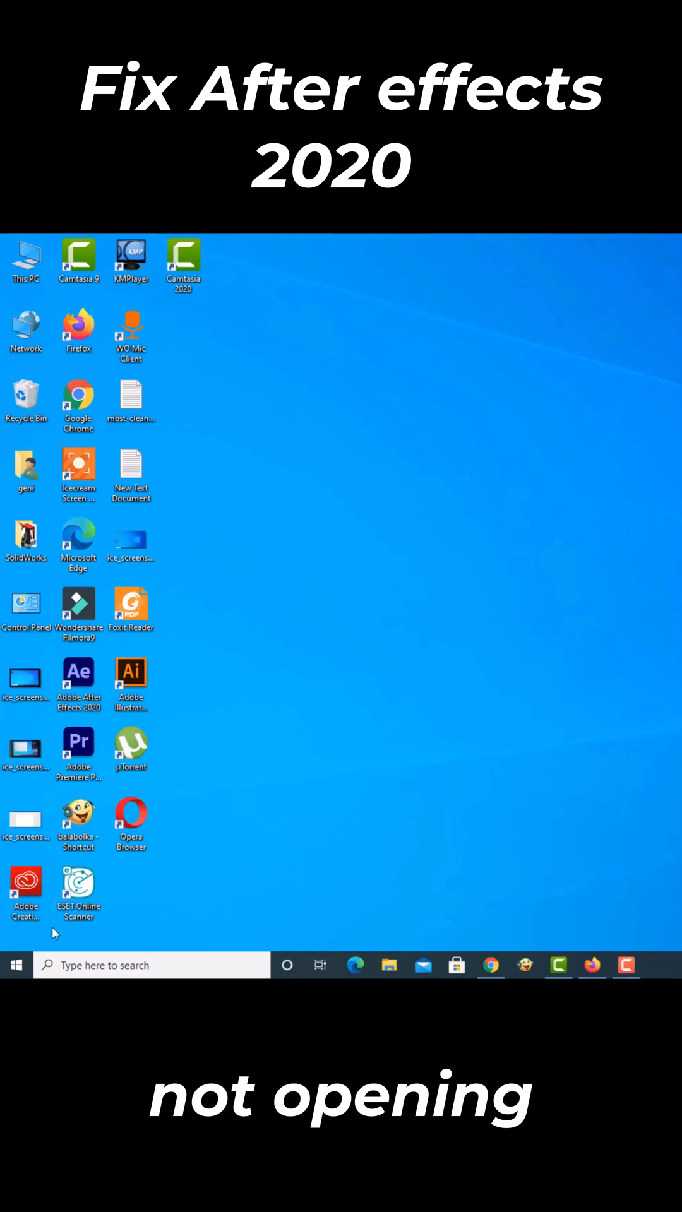
Start Adobe After Effects 2020 from the Start menu's app list
{"action": "left_click", "coordinate": [16, 965]}
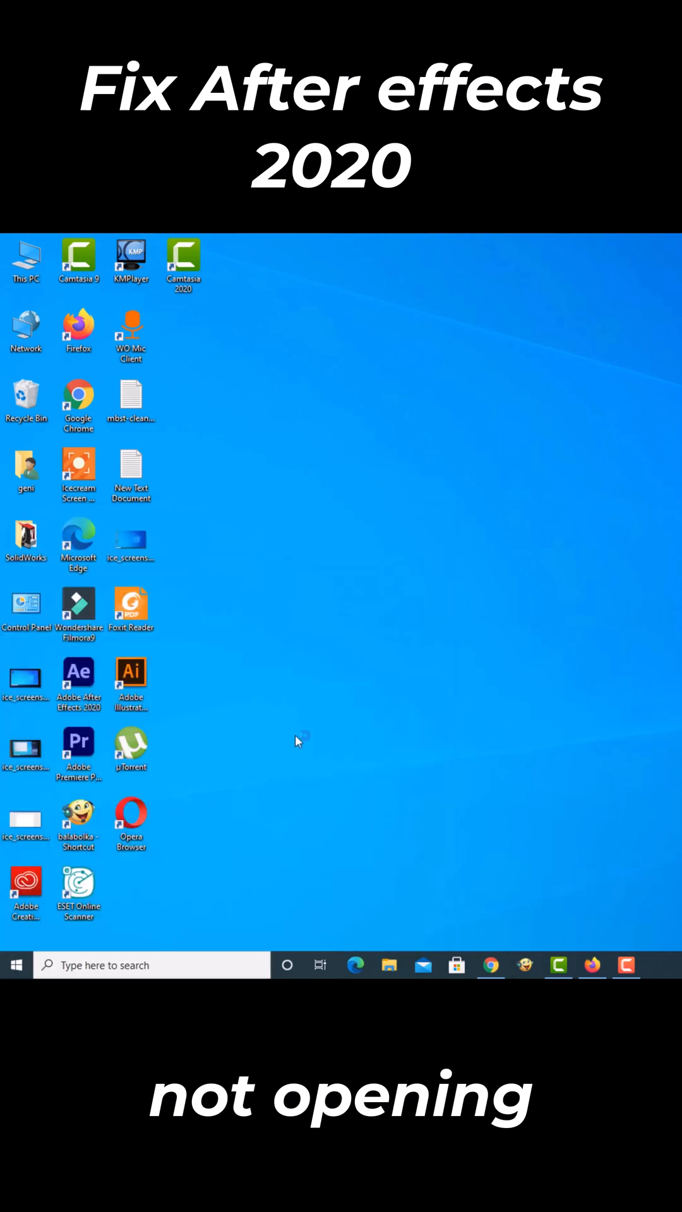
{"action": "mouse_move", "coordinate": [286, 602]}
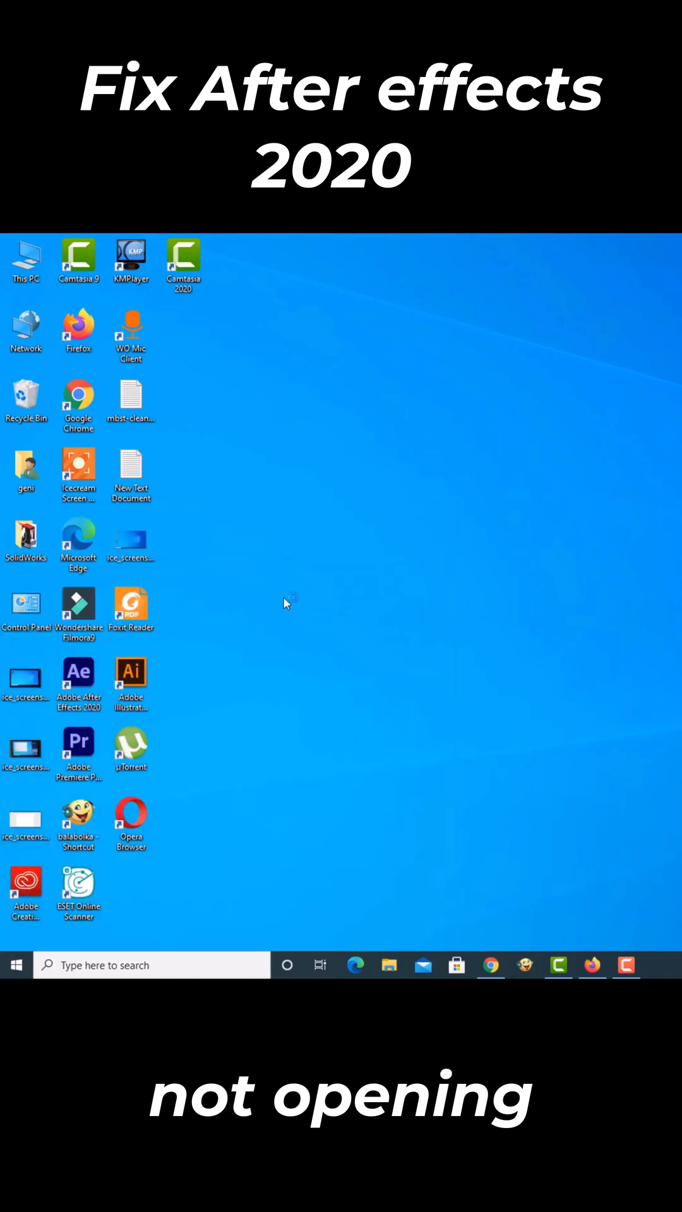
{"action": "mouse_move", "coordinate": [38, 947]}
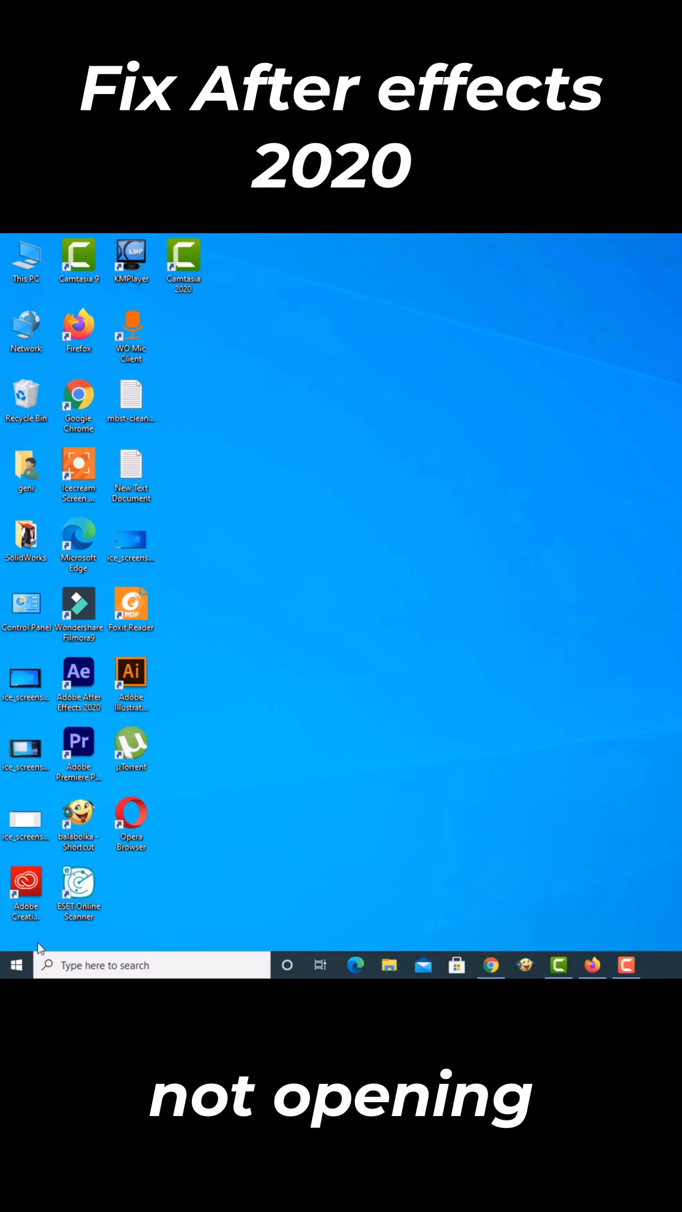
{"action": "left_click", "coordinate": [16, 965]}
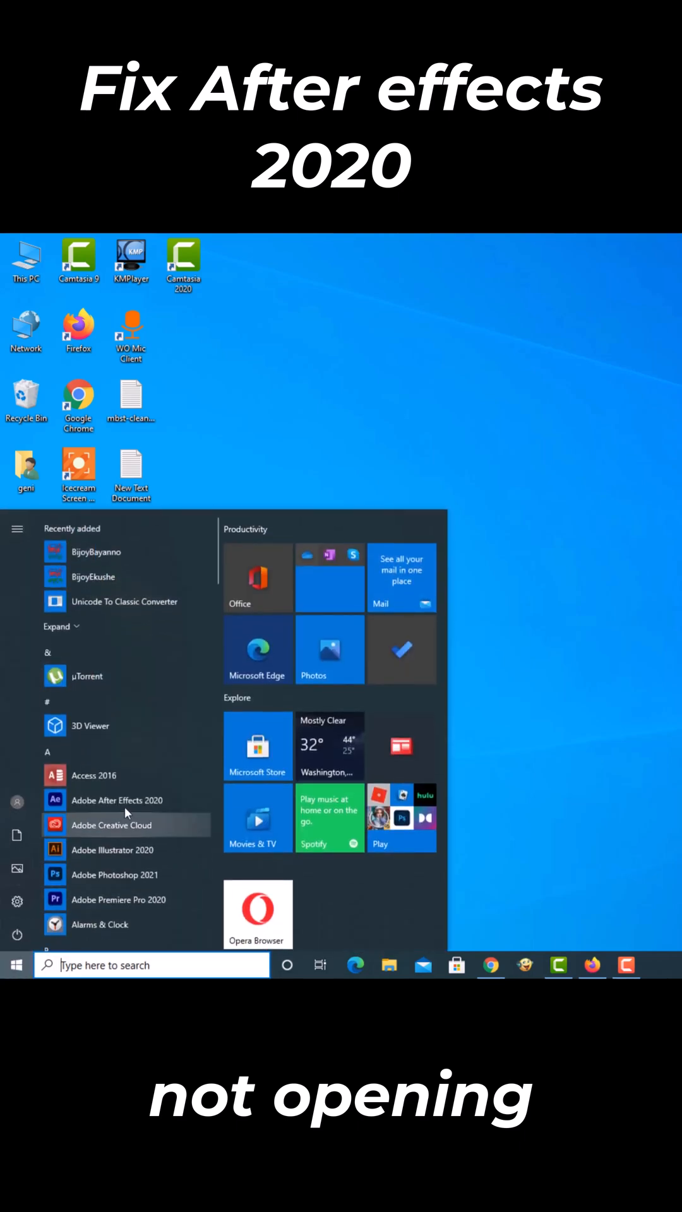
{"action": "mouse_move", "coordinate": [159, 806]}
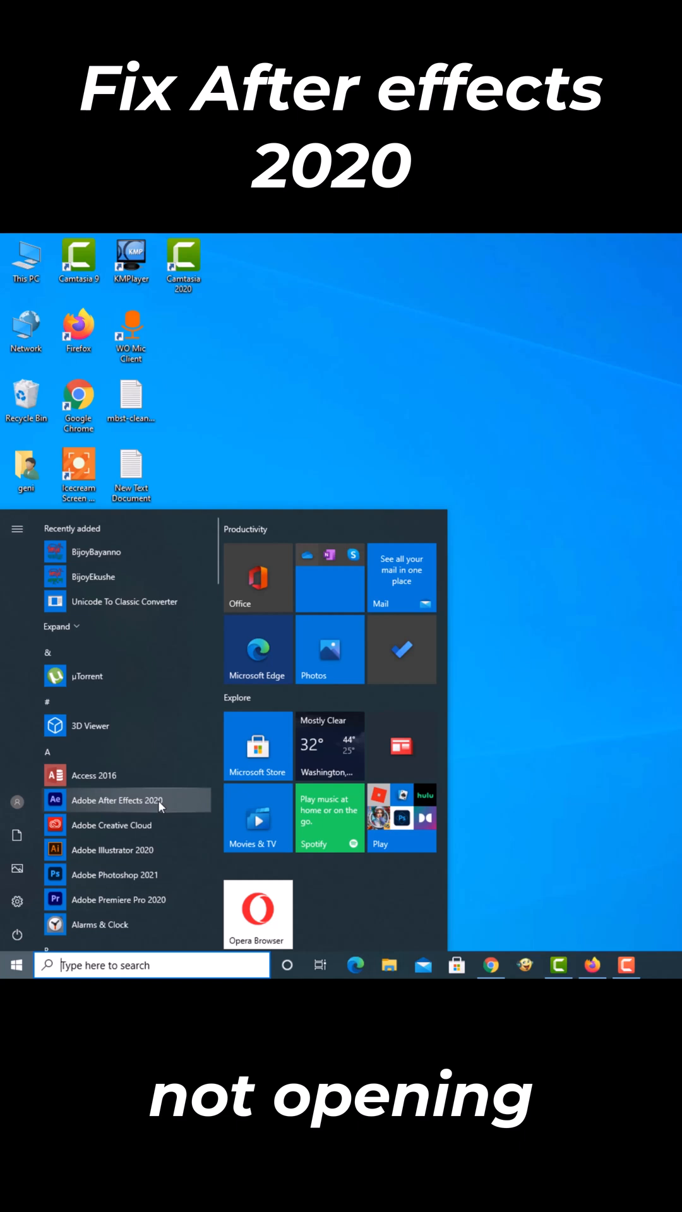
{"action": "left_click", "coordinate": [317, 688]}
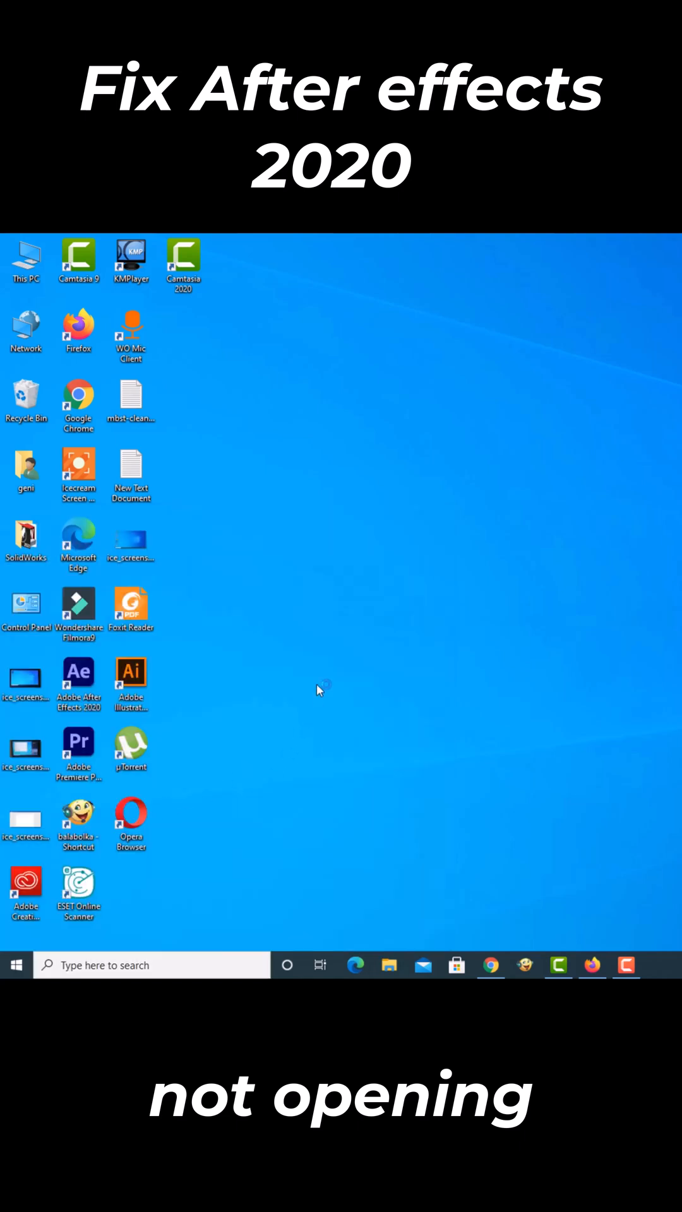
{"action": "mouse_move", "coordinate": [286, 602]}
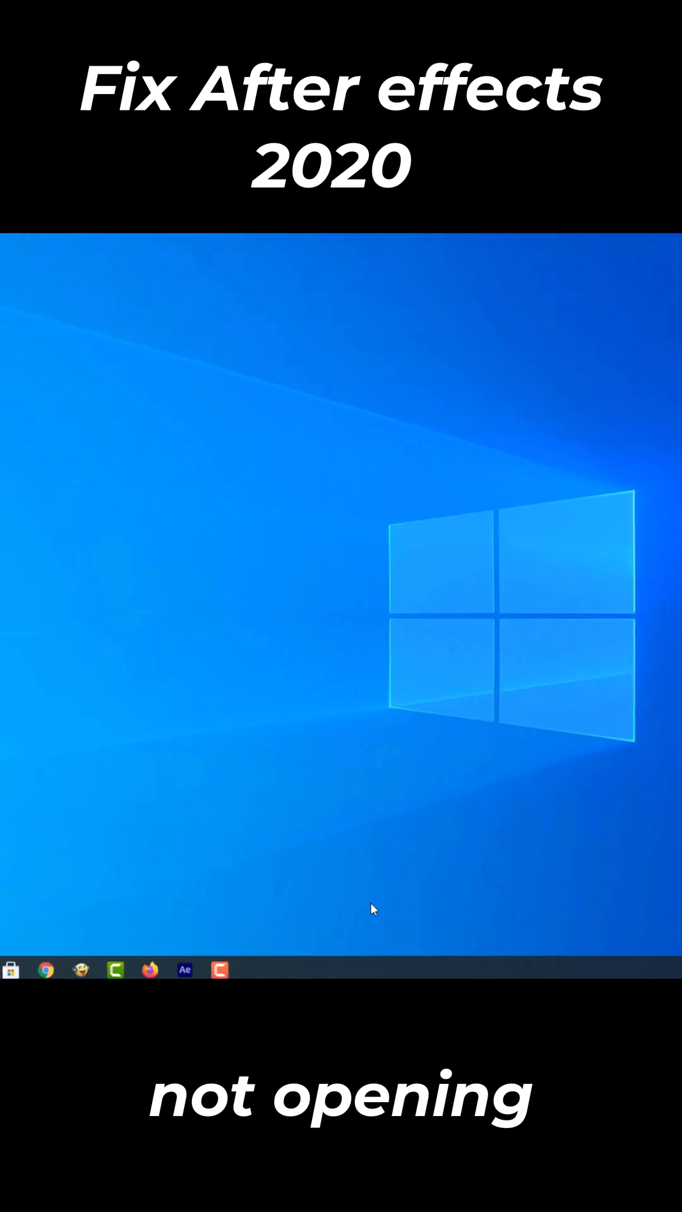
Open Task Manager from the taskbar context menu to view running processes
{"action": "right_click", "coordinate": [344, 974]}
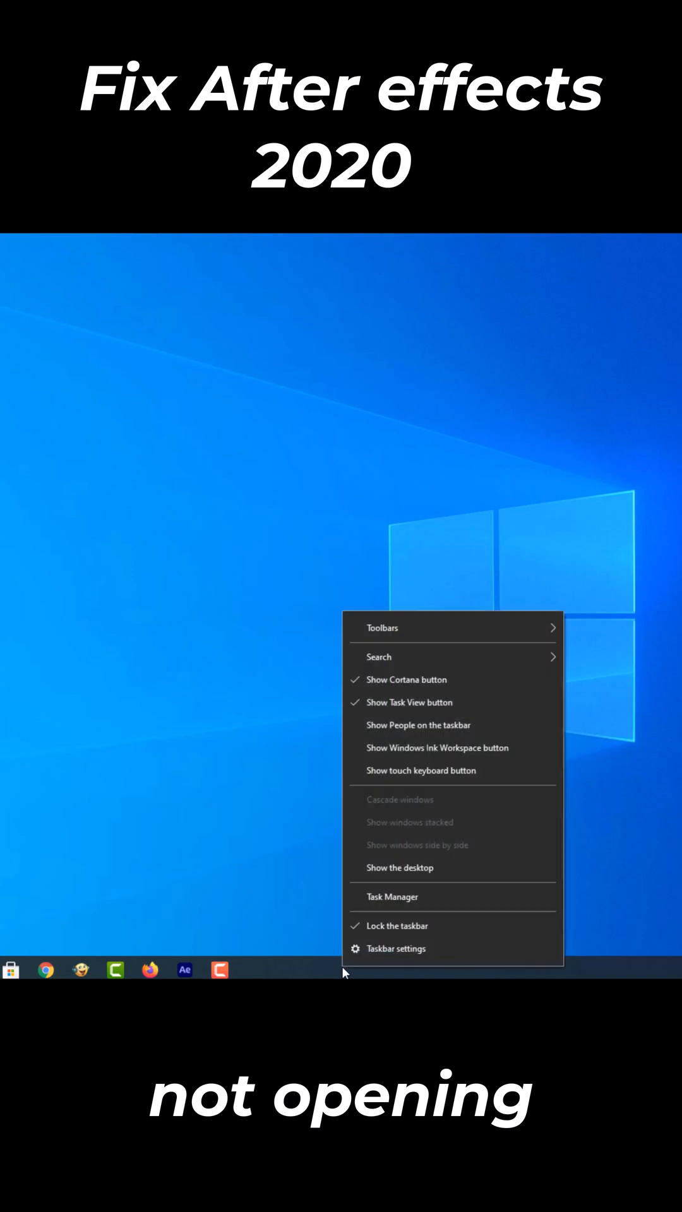
{"action": "mouse_move", "coordinate": [386, 897]}
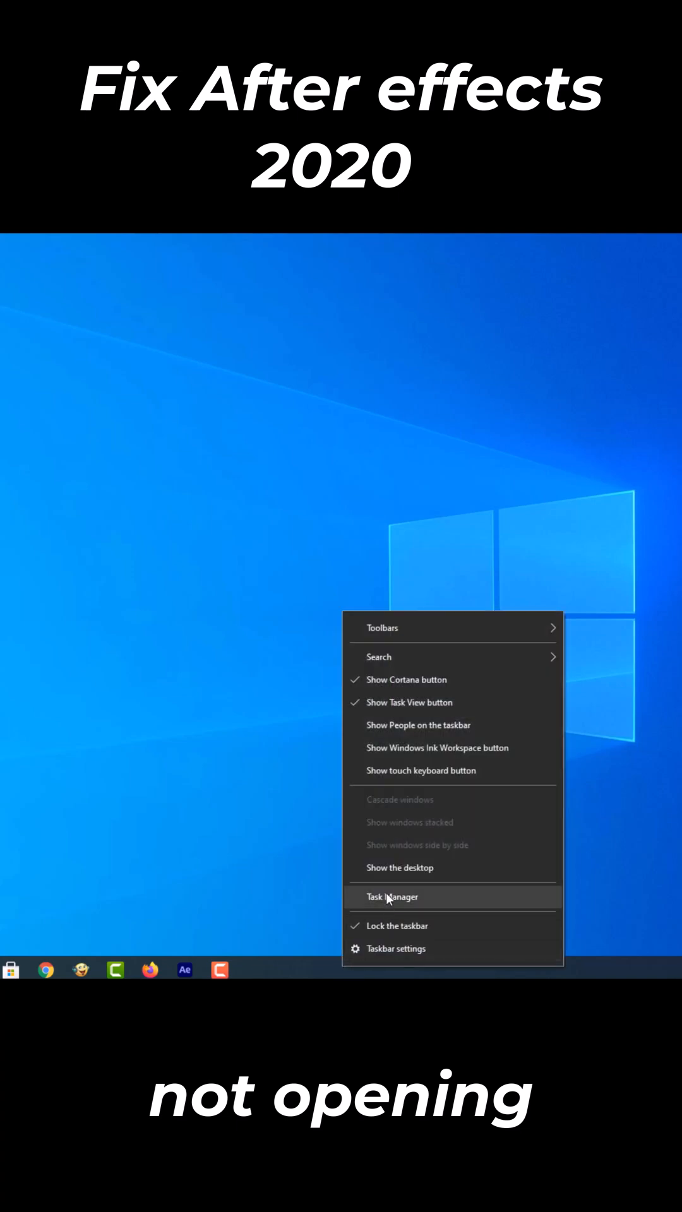
{"action": "left_click", "coordinate": [392, 896]}
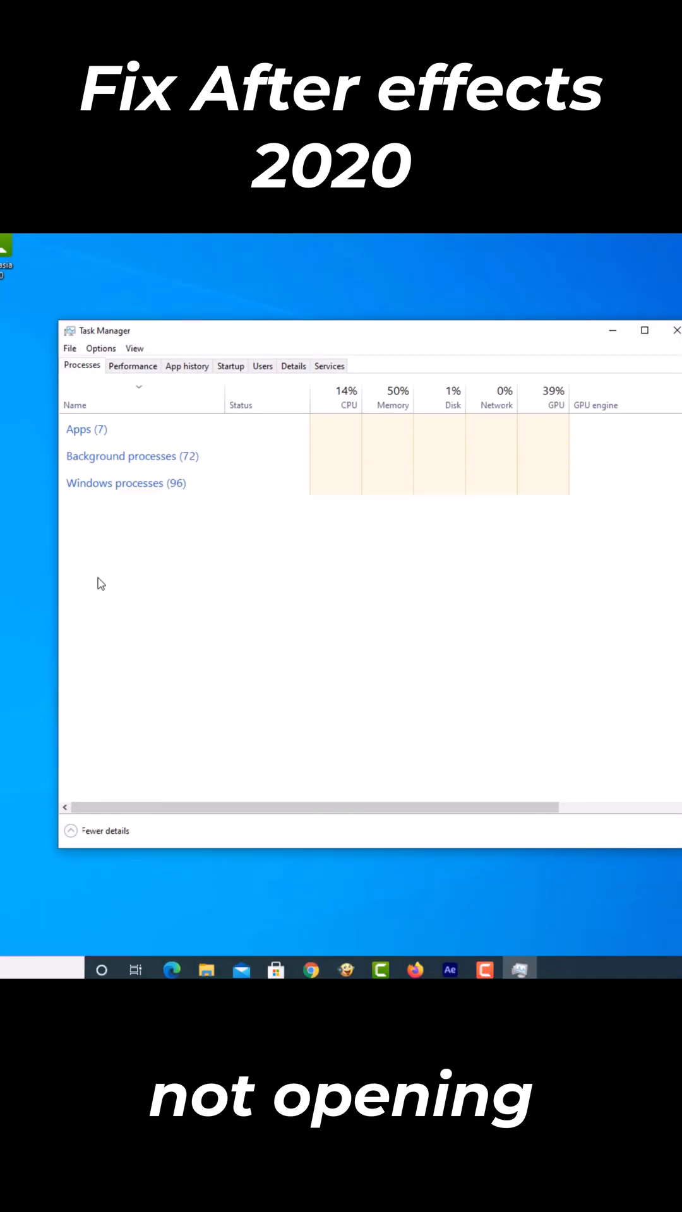
{"action": "left_click", "coordinate": [78, 429]}
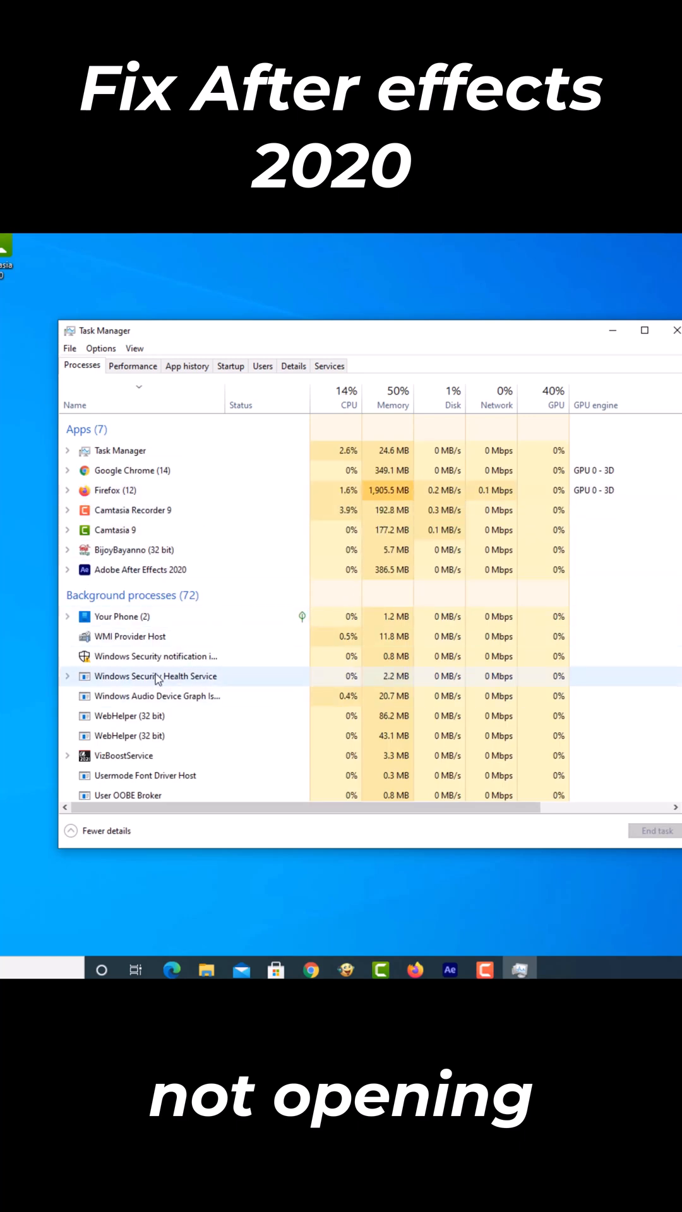
{"action": "mouse_move", "coordinate": [93, 387]}
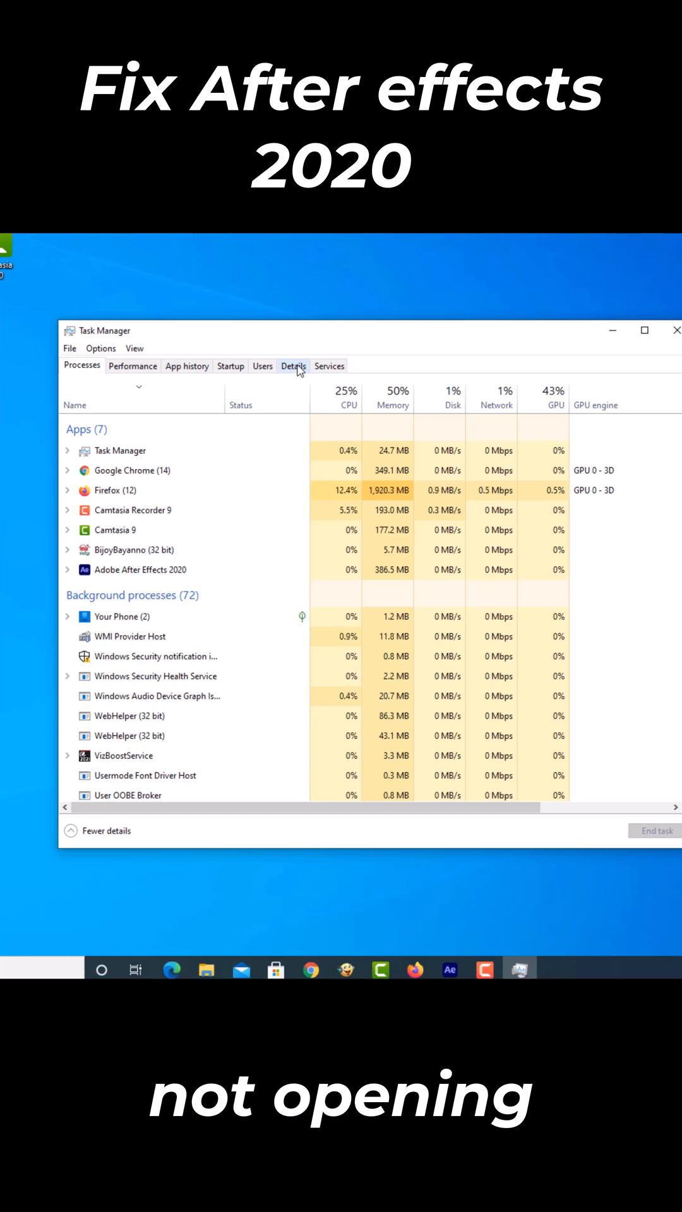
End the AfterFX.exe process from the Details tab and confirm End process
{"action": "left_click", "coordinate": [293, 366]}
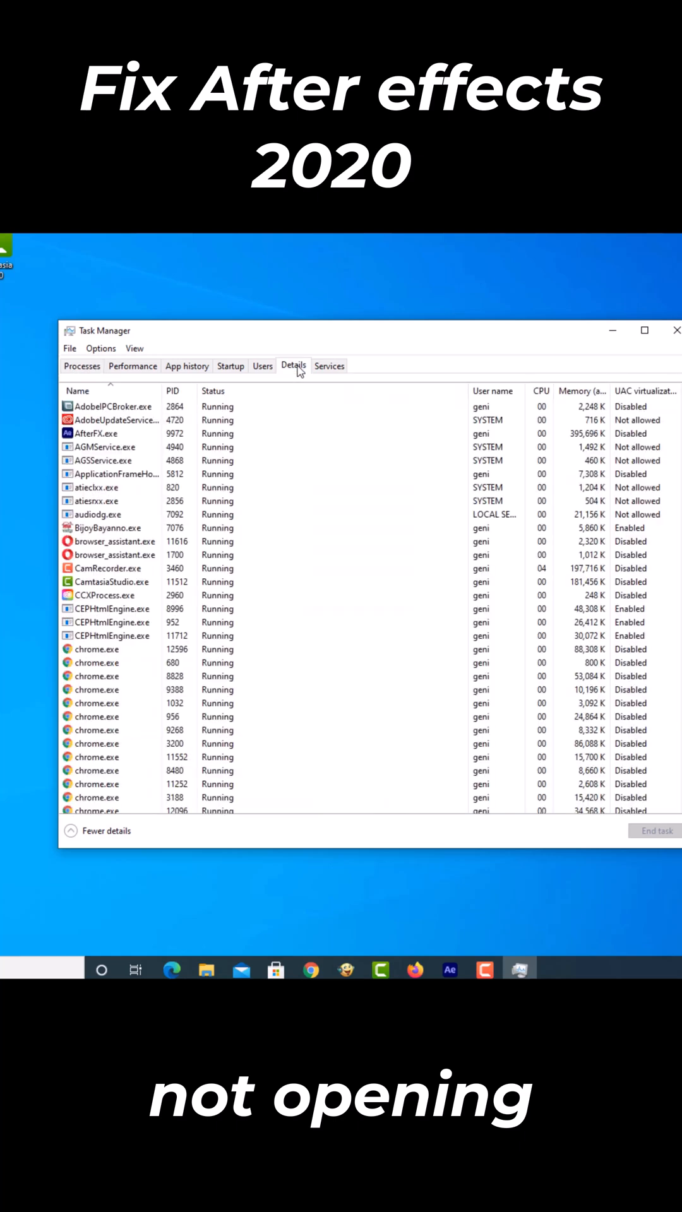
{"action": "mouse_move", "coordinate": [270, 396]}
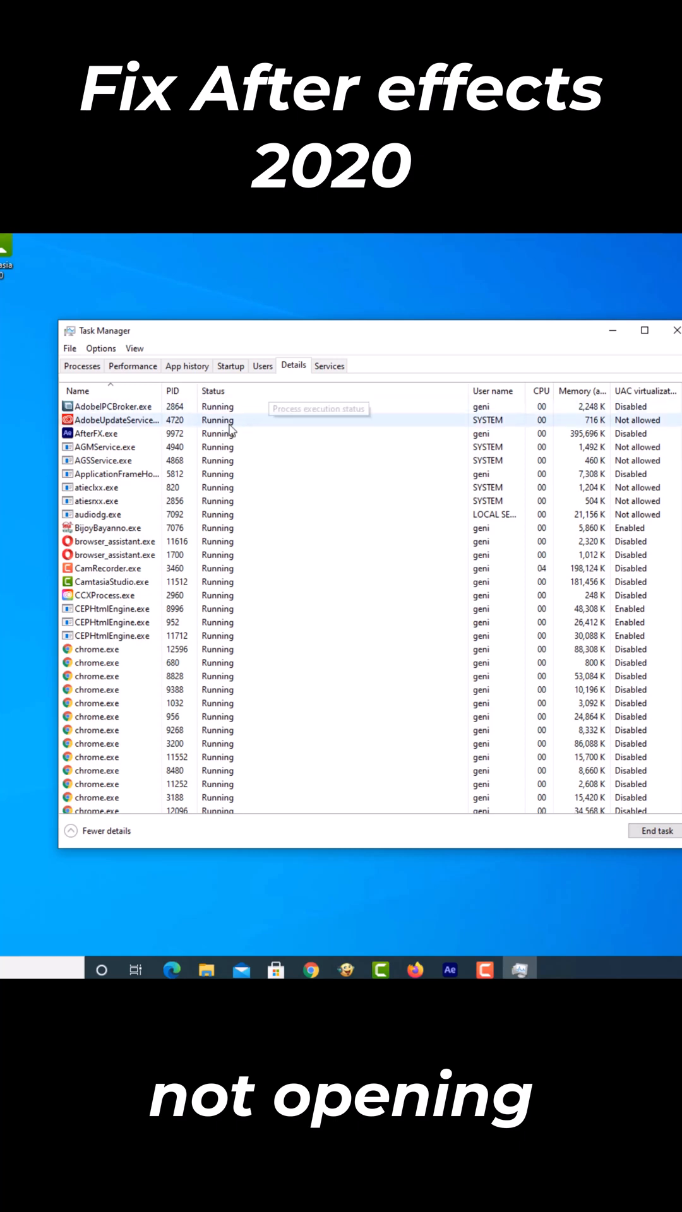
{"action": "left_click", "coordinate": [113, 433]}
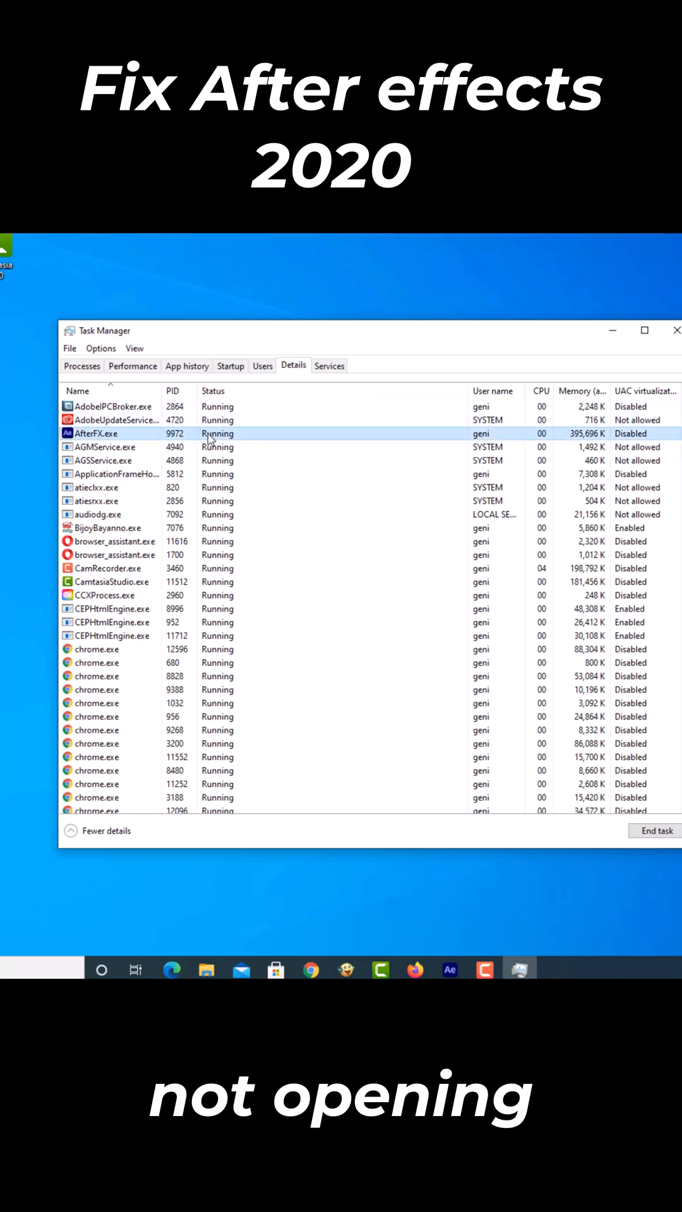
{"action": "right_click", "coordinate": [116, 434]}
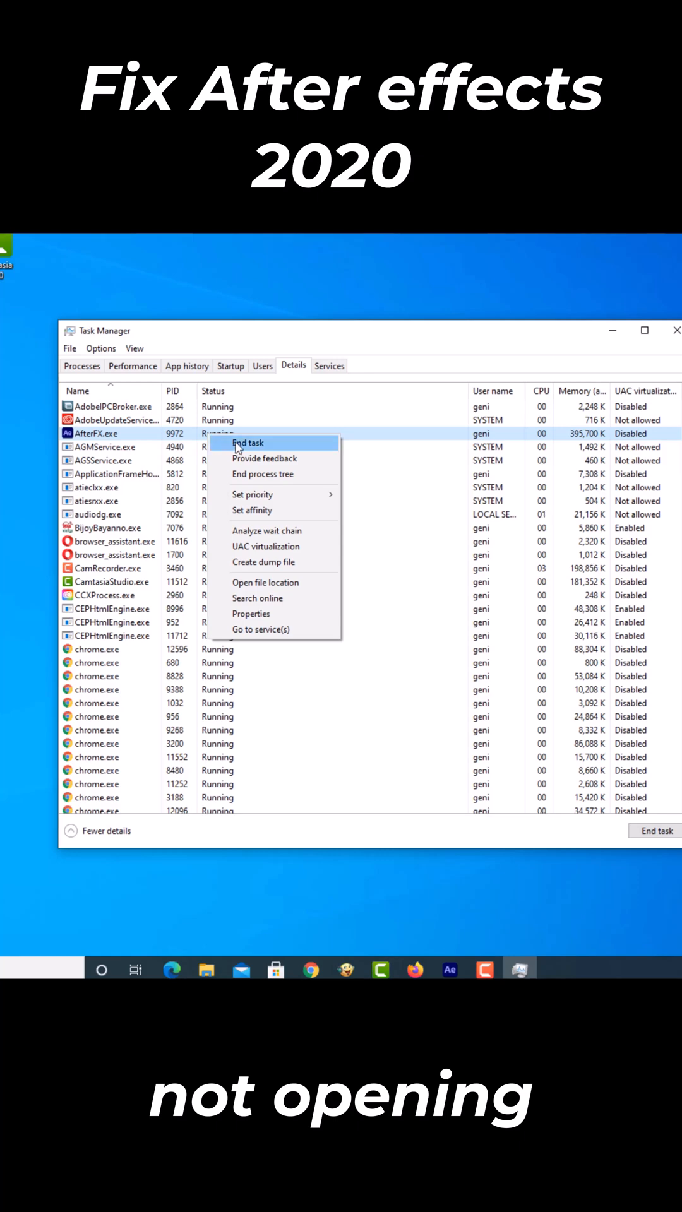
{"action": "left_click", "coordinate": [248, 443]}
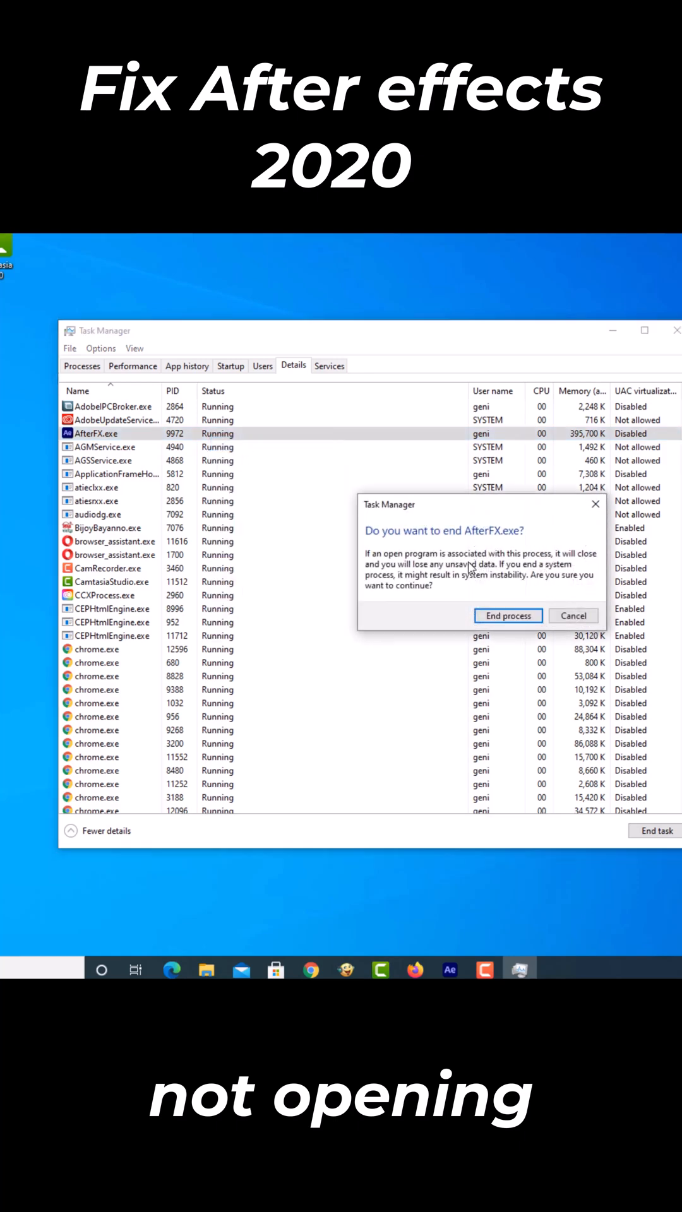
{"action": "left_click", "coordinate": [507, 616]}
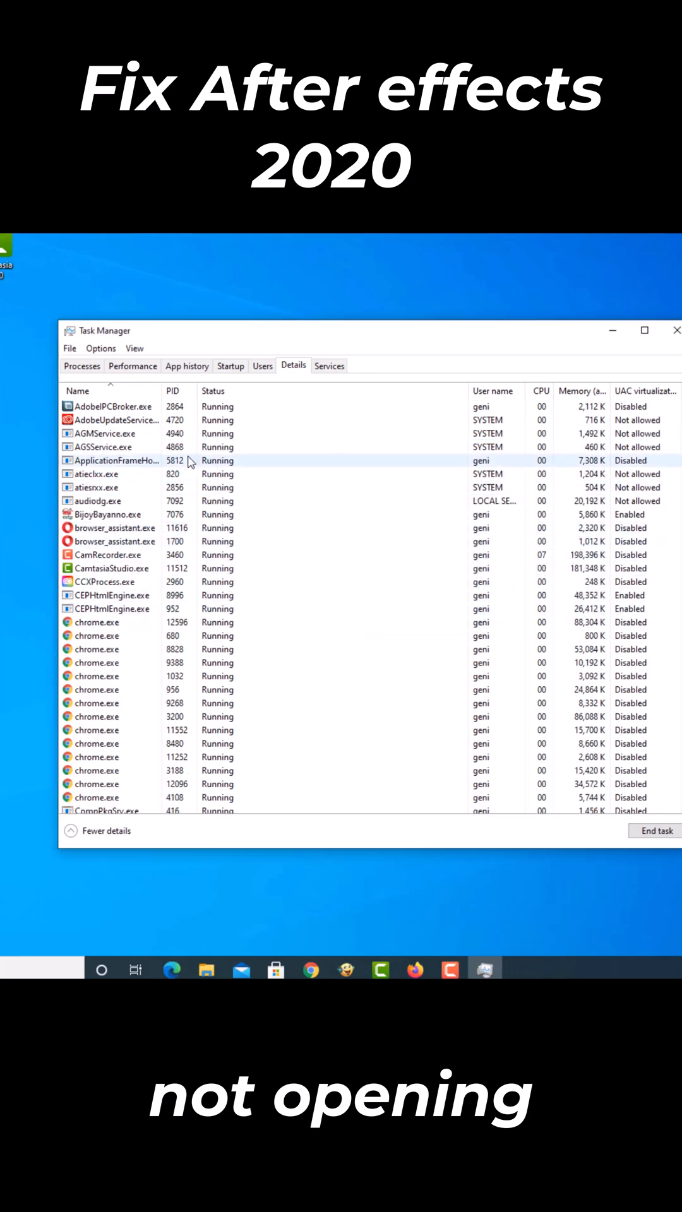
End AdobeUpdateService.exe, confirm End process, and close Task Manager
{"action": "left_click", "coordinate": [116, 419]}
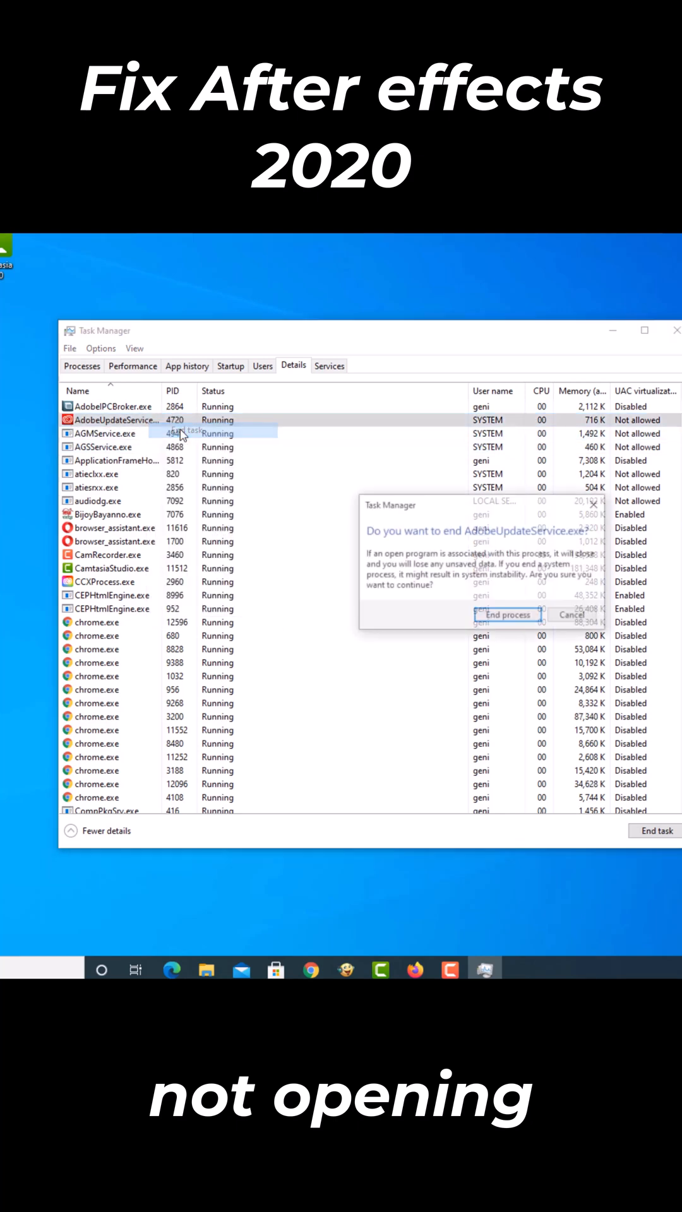
{"action": "left_click", "coordinate": [506, 614]}
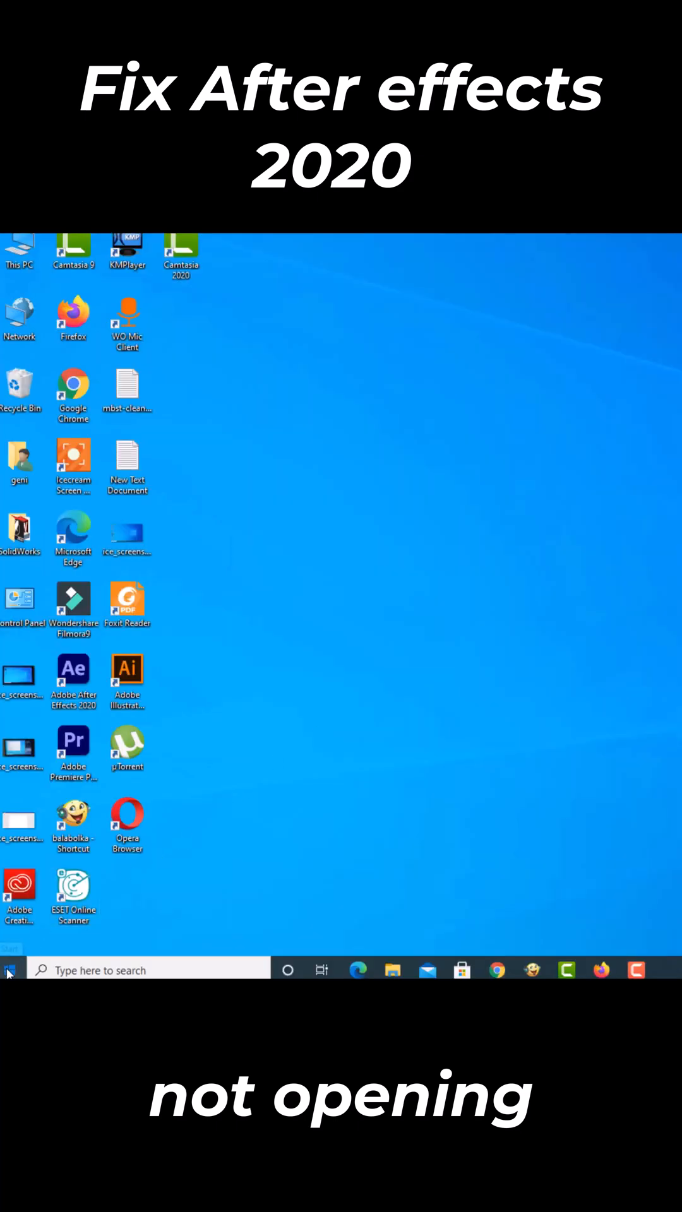
Relaunch Adobe After Effects 2020 from the Start menu to show its splash screen
{"action": "left_click", "coordinate": [10, 970]}
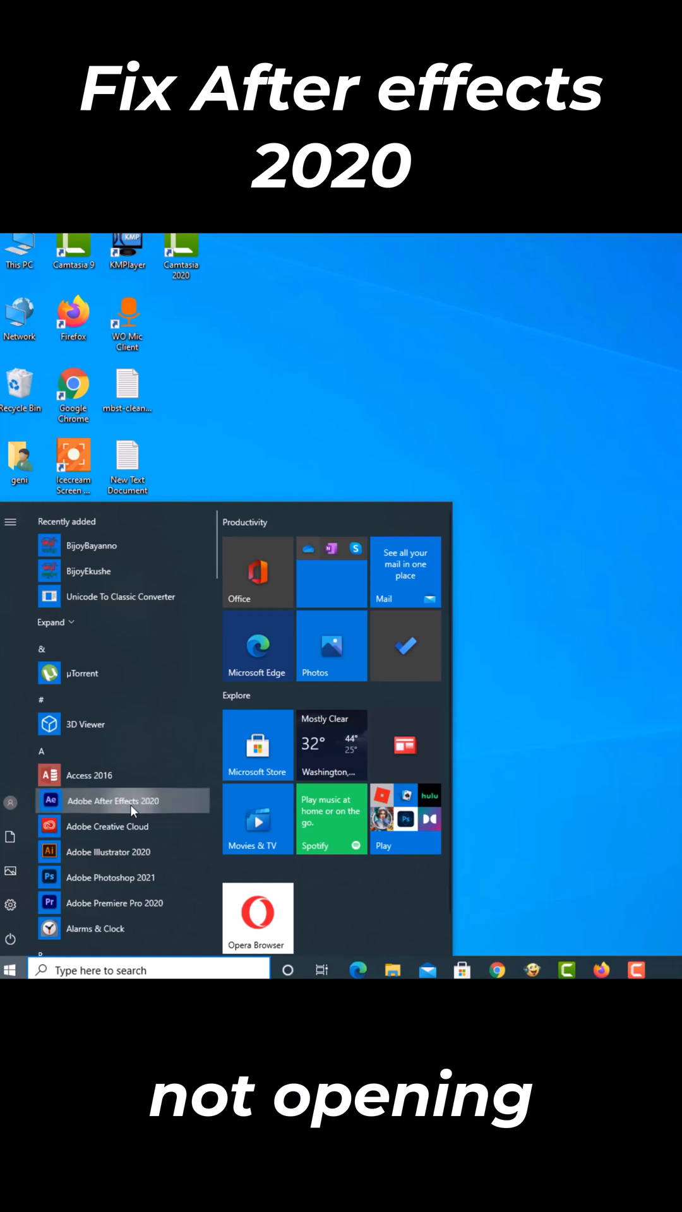
{"action": "left_click", "coordinate": [108, 801]}
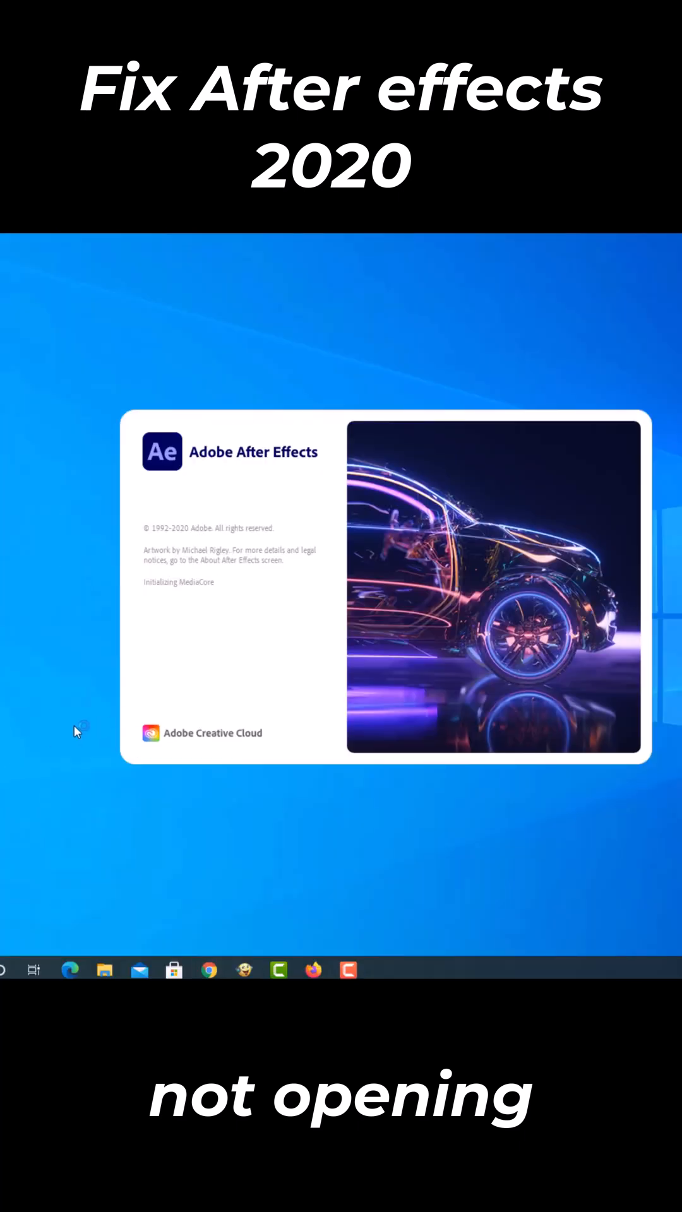